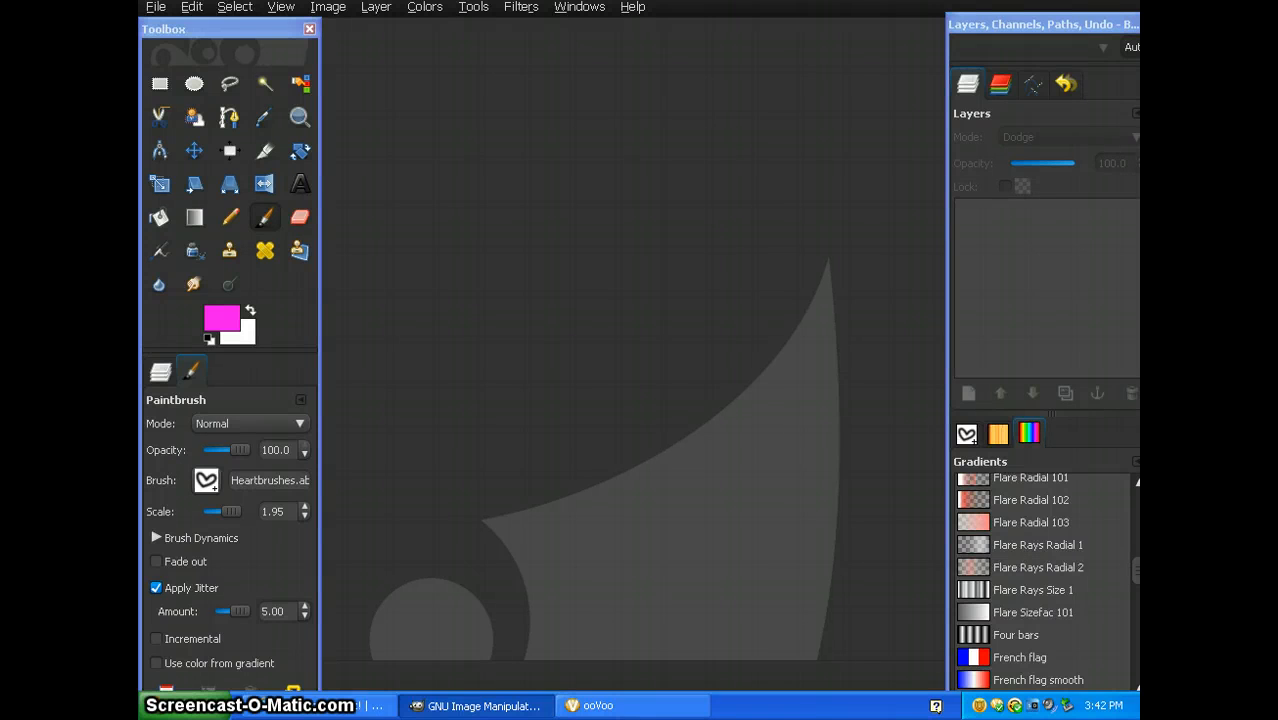
{"action": "mouse_move", "coordinate": [155, 10]}
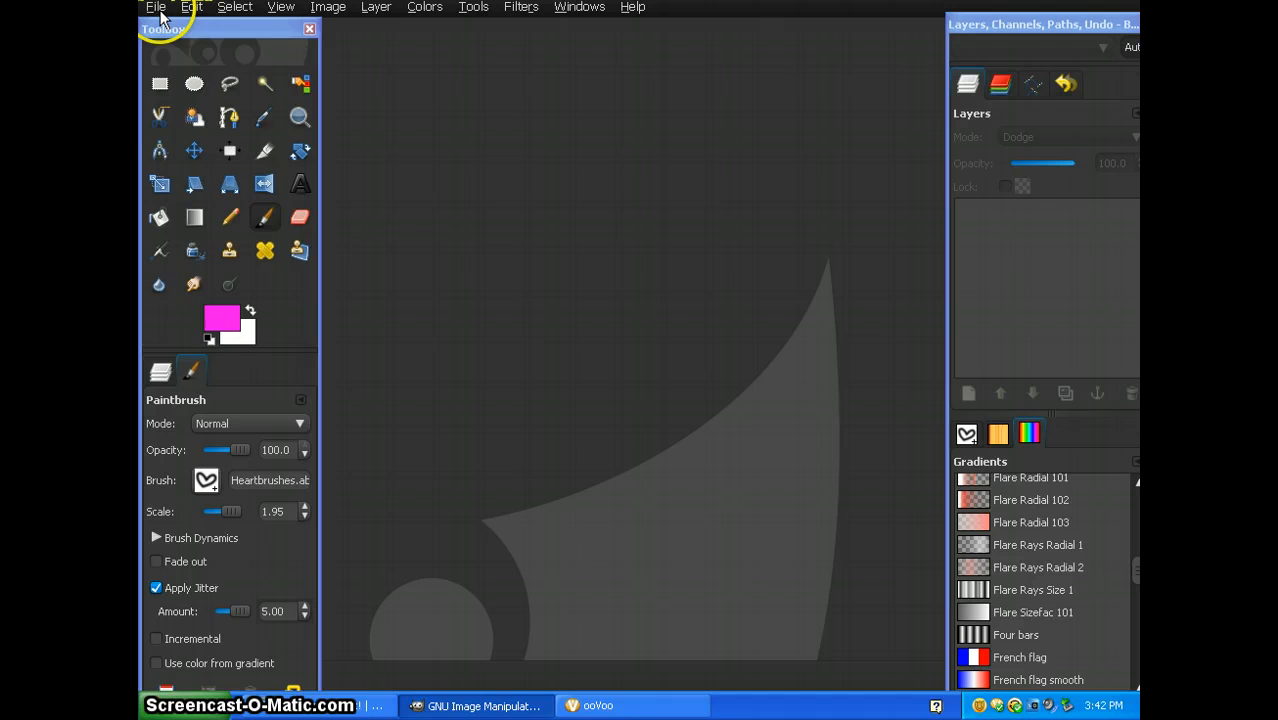
- Create a new blank white image using the 1600x1200 template
{"action": "left_click", "coordinate": [155, 7]}
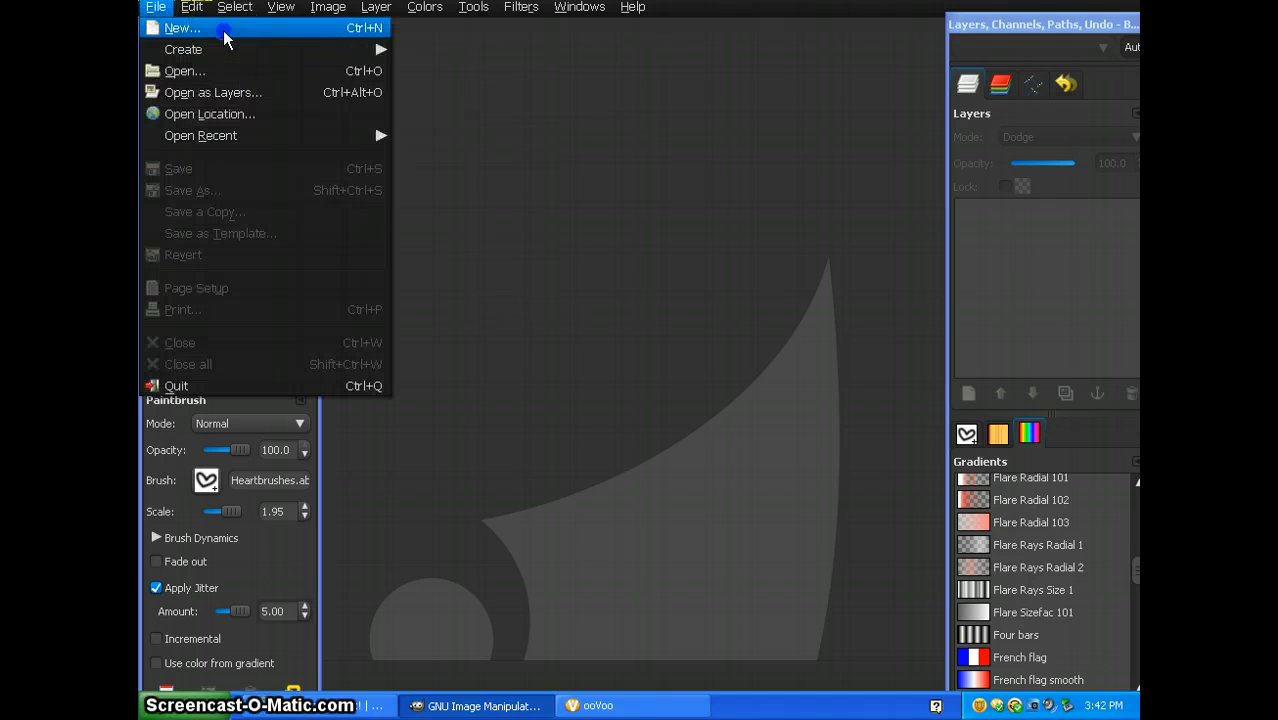
{"action": "left_click", "coordinate": [181, 27]}
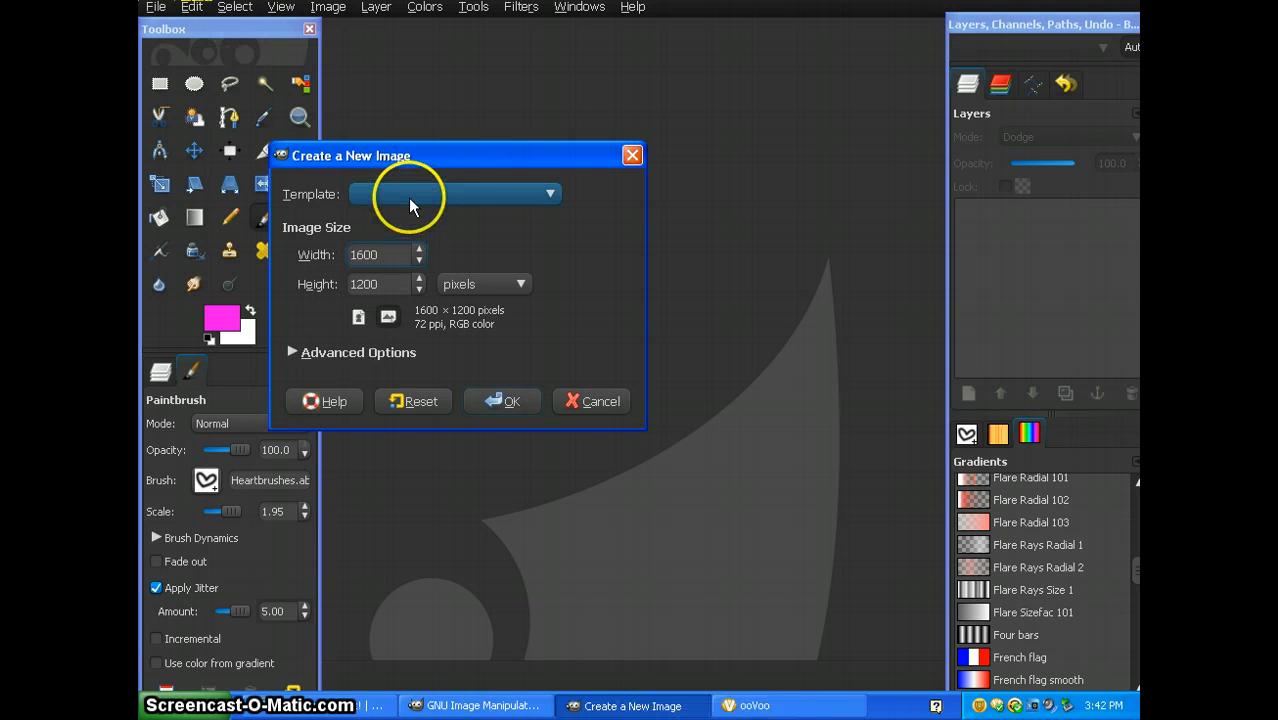
{"action": "left_click", "coordinate": [549, 193]}
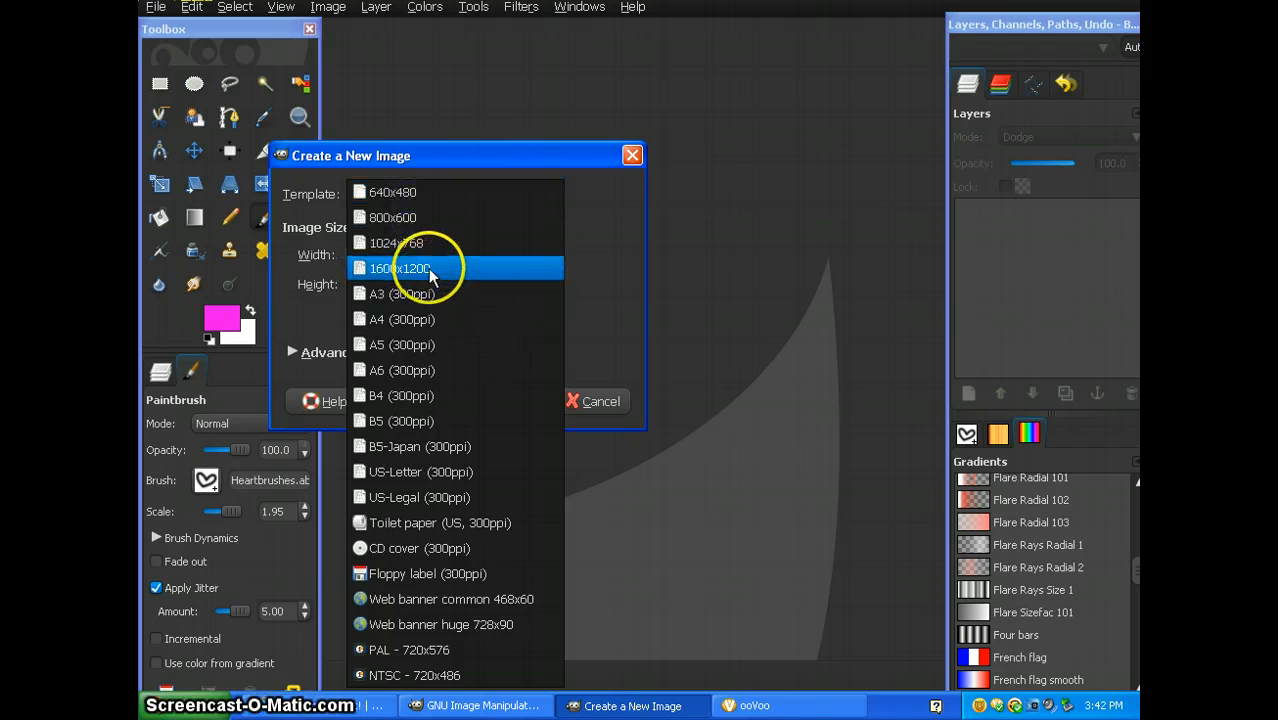
{"action": "left_click", "coordinate": [400, 268]}
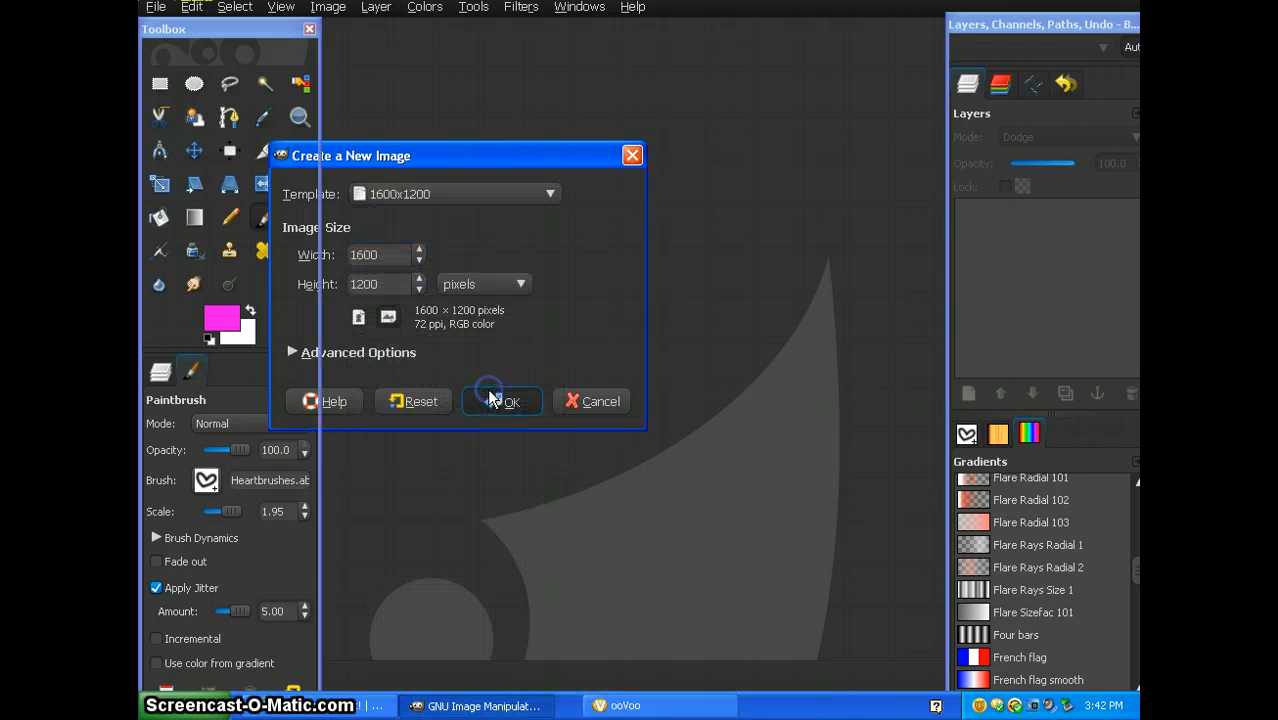
{"action": "left_click", "coordinate": [501, 401]}
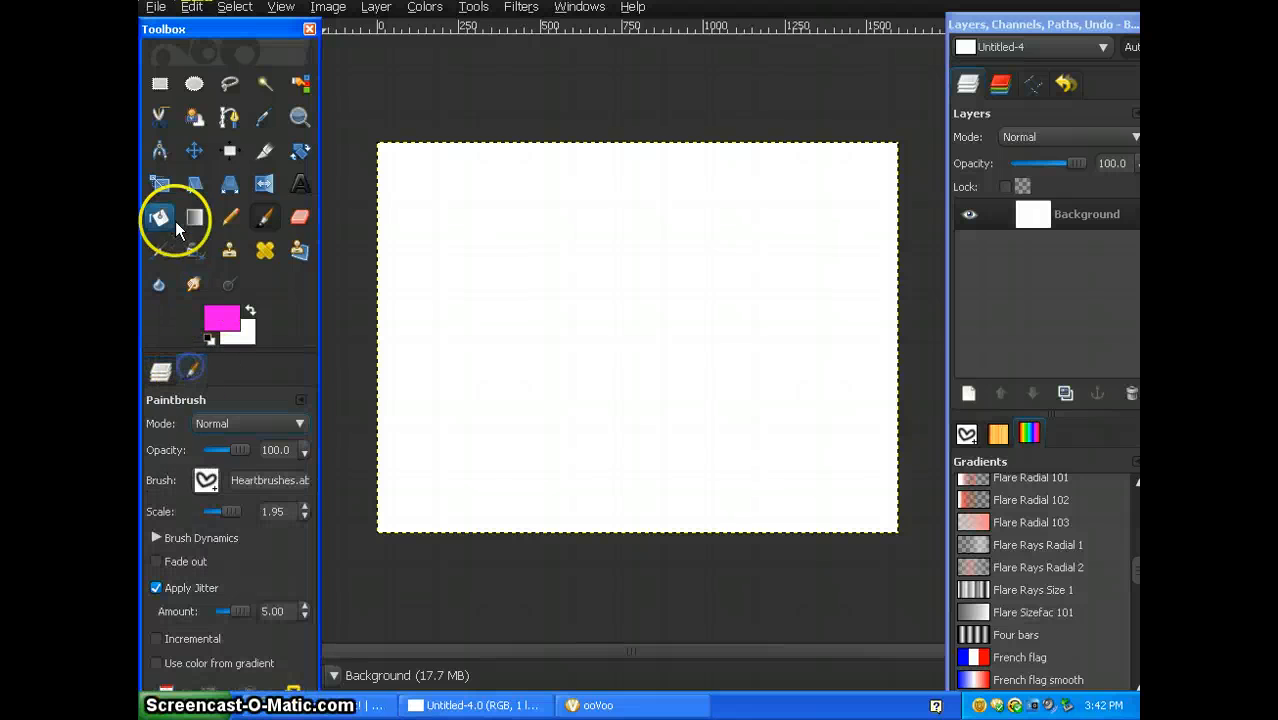
- Select the Blend tool and set its gradient shape to Spiral (ccw)
{"action": "left_click", "coordinate": [159, 217]}
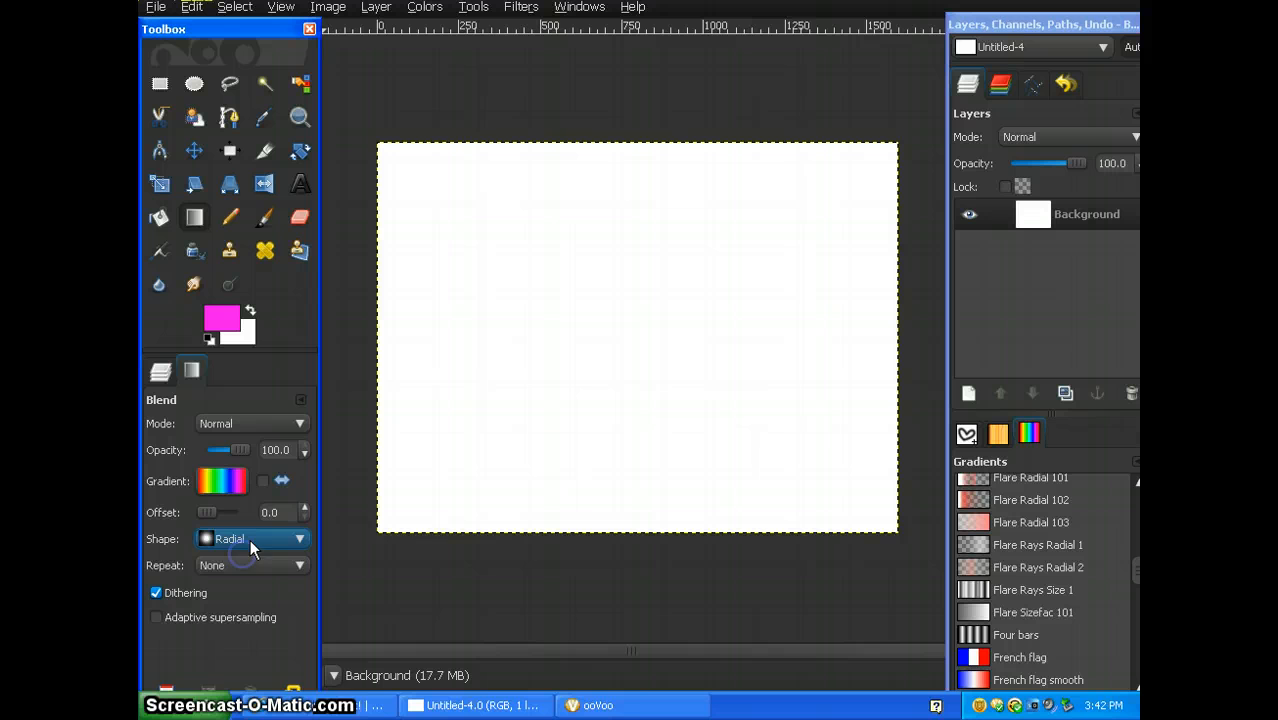
{"action": "left_click", "coordinate": [250, 539]}
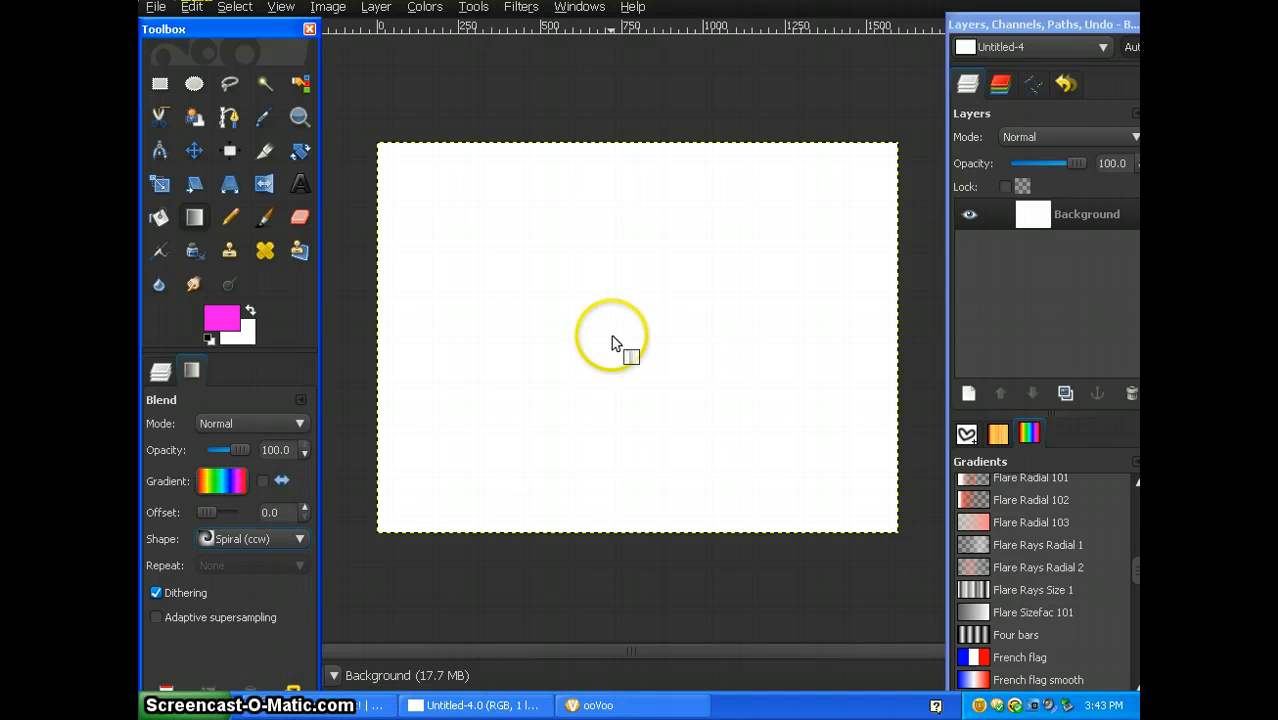
- Drag the rainbow spiral gradient from the canvas centre out to the right edge
{"action": "left_click_drag", "start_coordinate": [610, 336], "coordinate": [736, 338]}
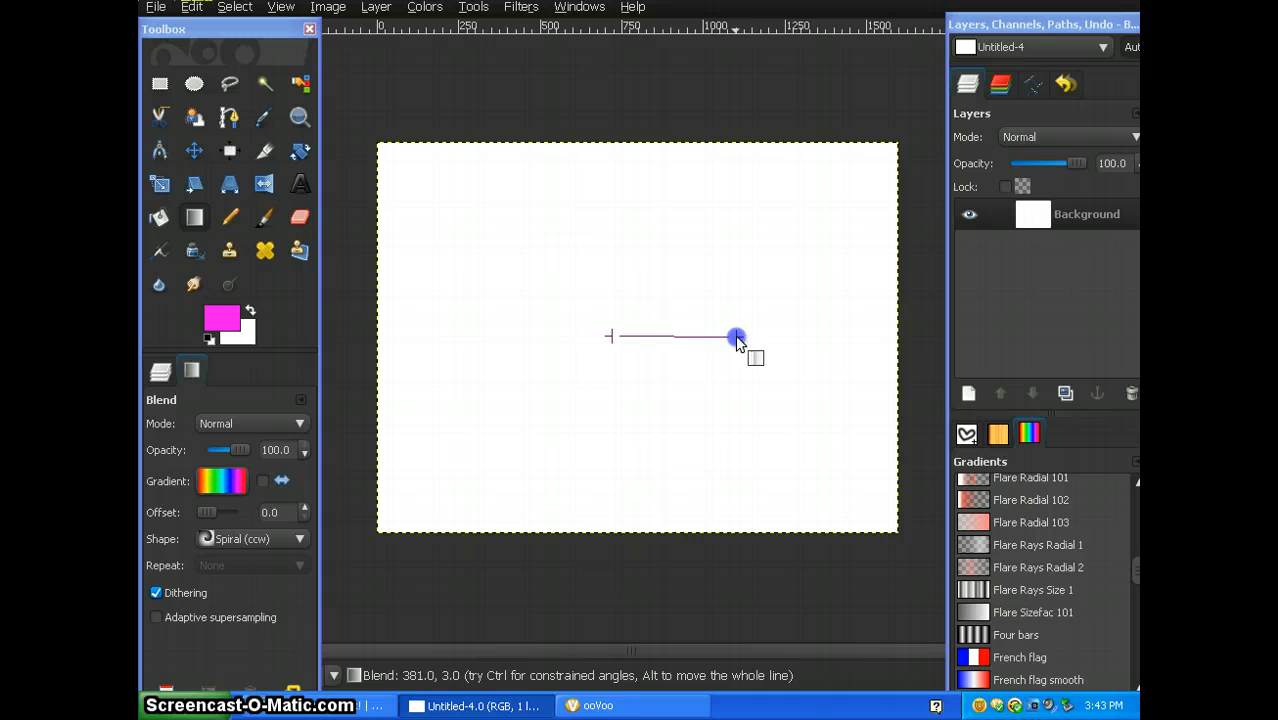
{"action": "left_click_drag", "start_coordinate": [735, 337], "coordinate": [658, 88]}
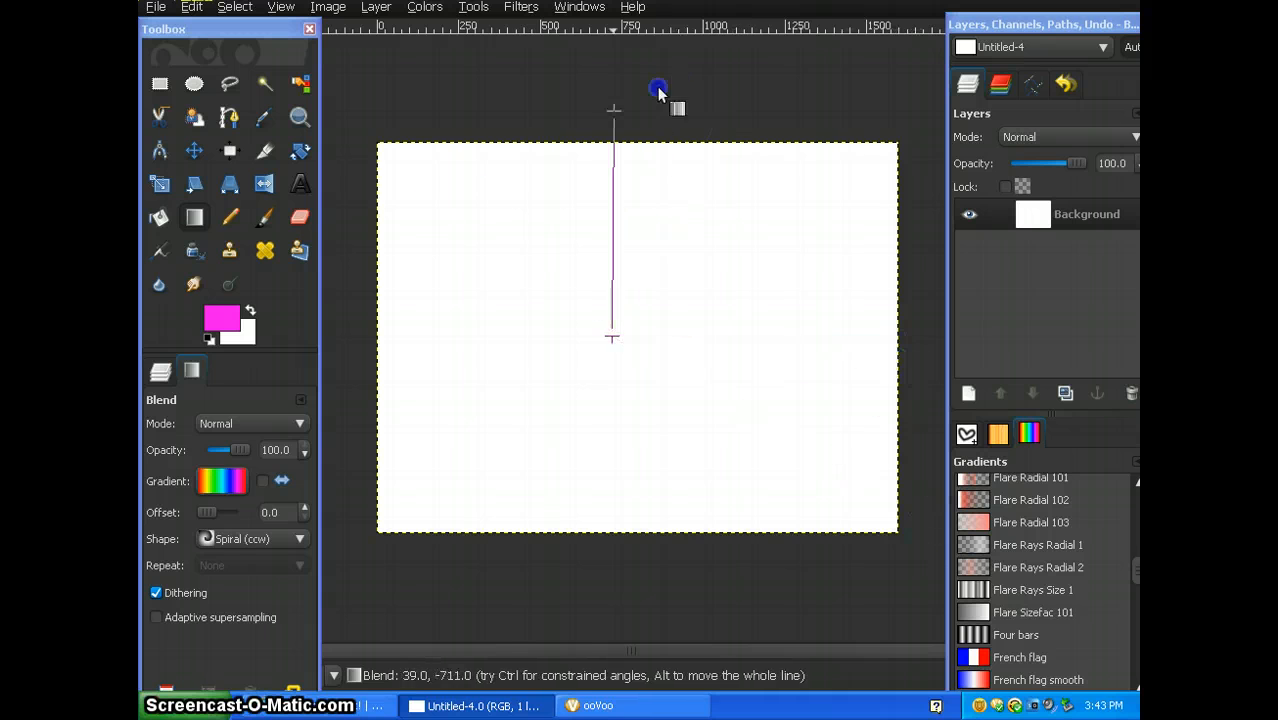
{"action": "left_click_drag", "start_coordinate": [658, 88], "coordinate": [905, 337]}
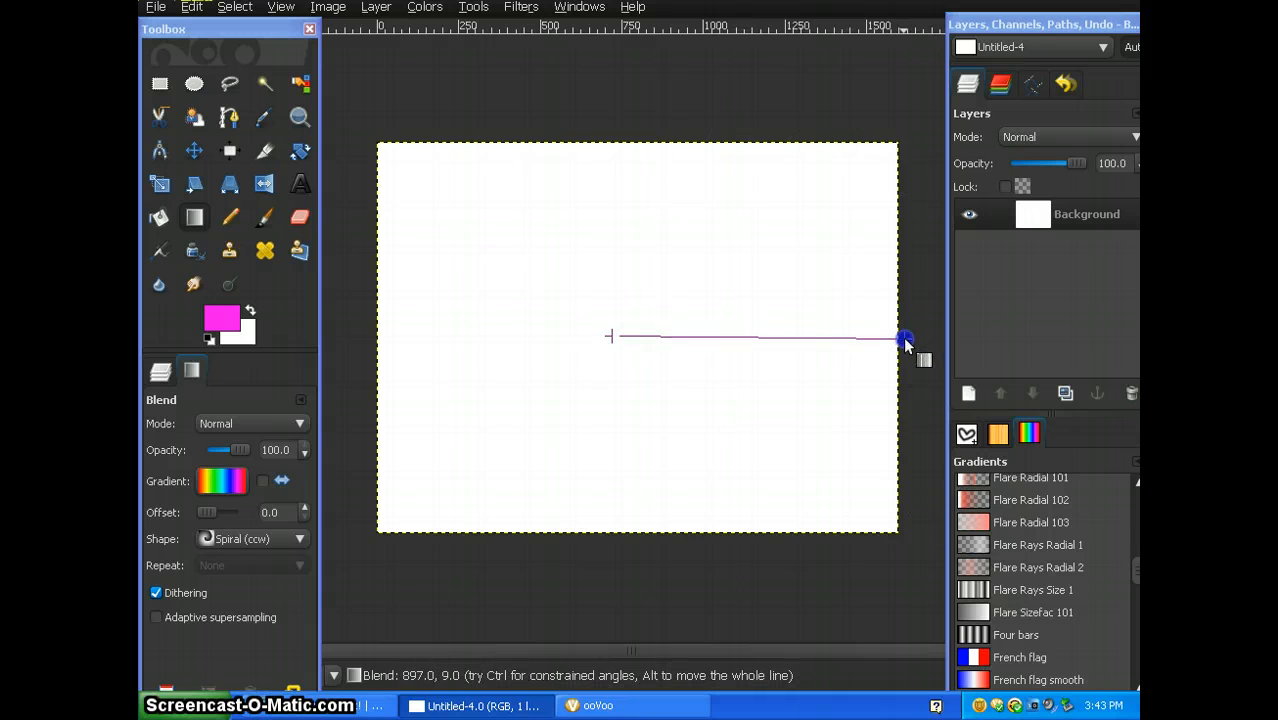
{"action": "left_click", "coordinate": [903, 338]}
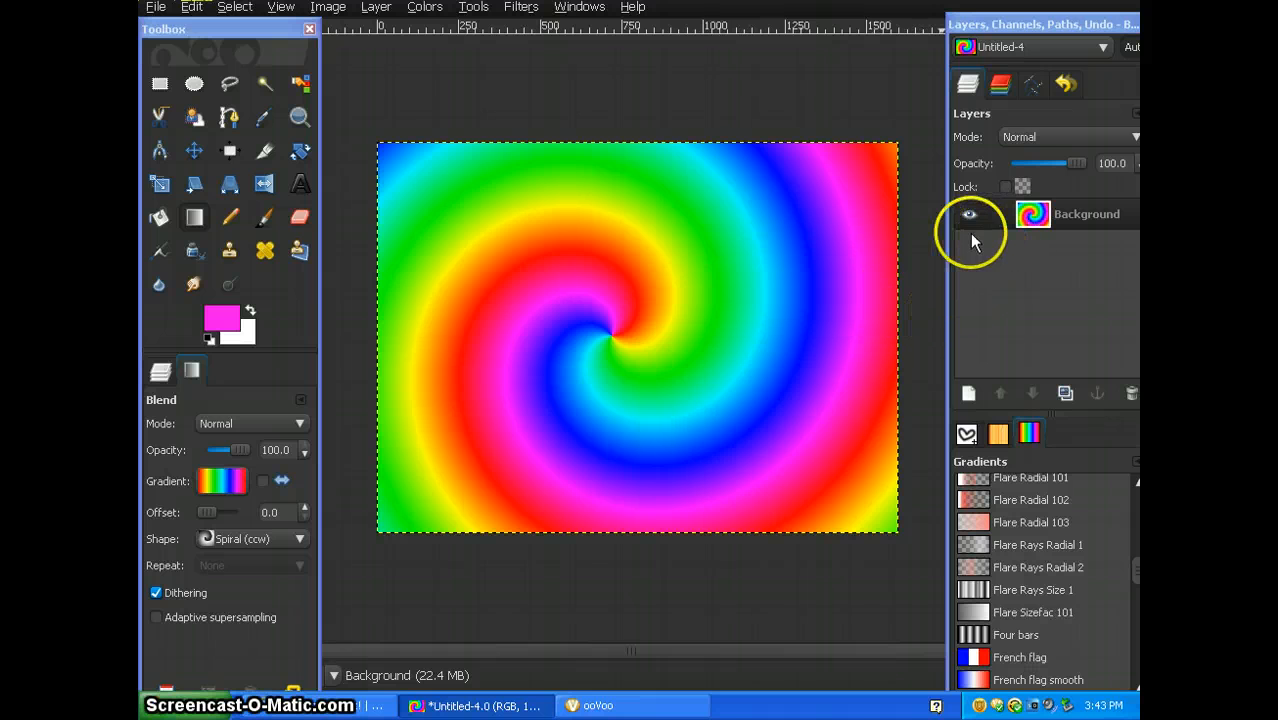
- Add a transparent new layer and set the Paintbrush to the Sparks brush at scale 0.45
{"action": "left_click", "coordinate": [375, 7]}
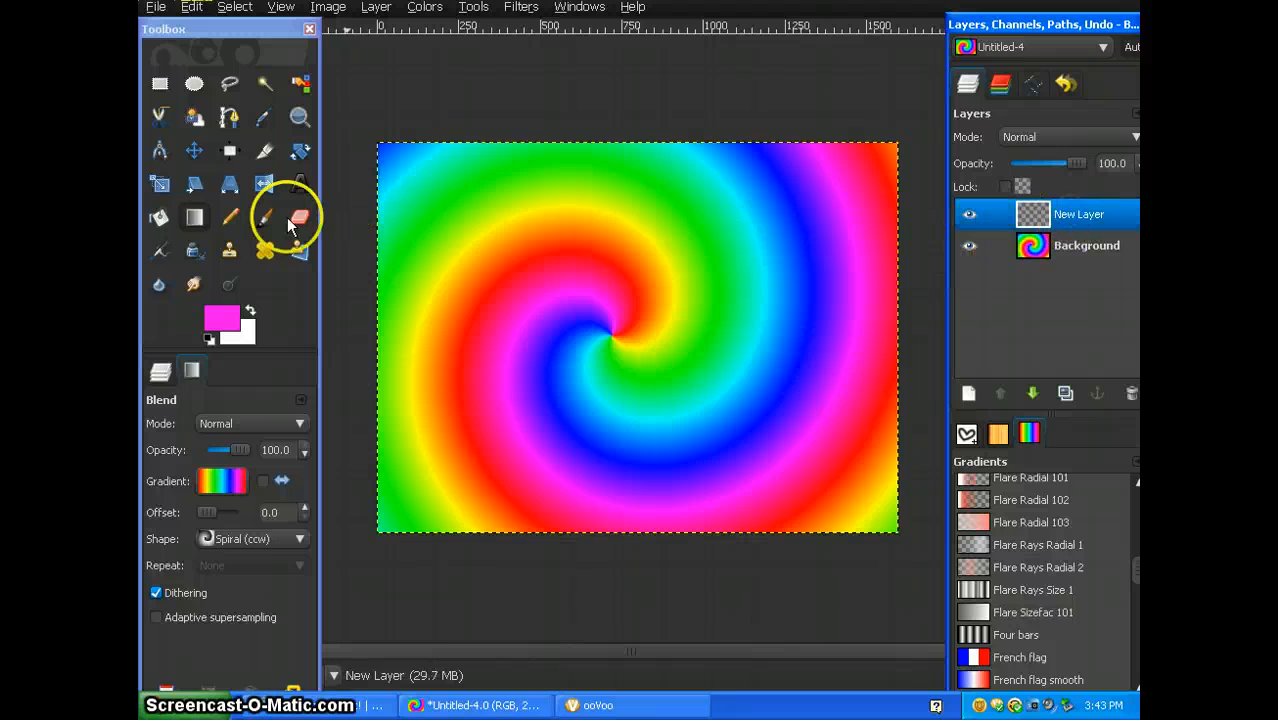
{"action": "left_click", "coordinate": [264, 218]}
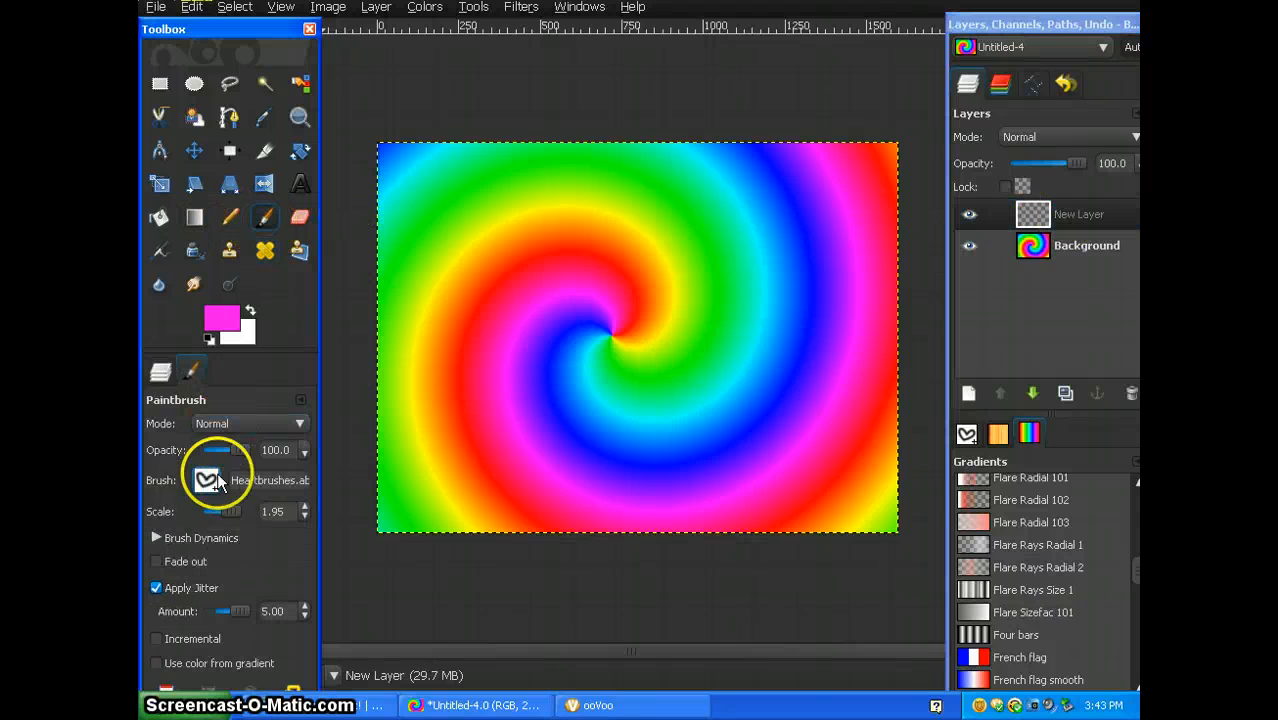
{"action": "left_click", "coordinate": [206, 480]}
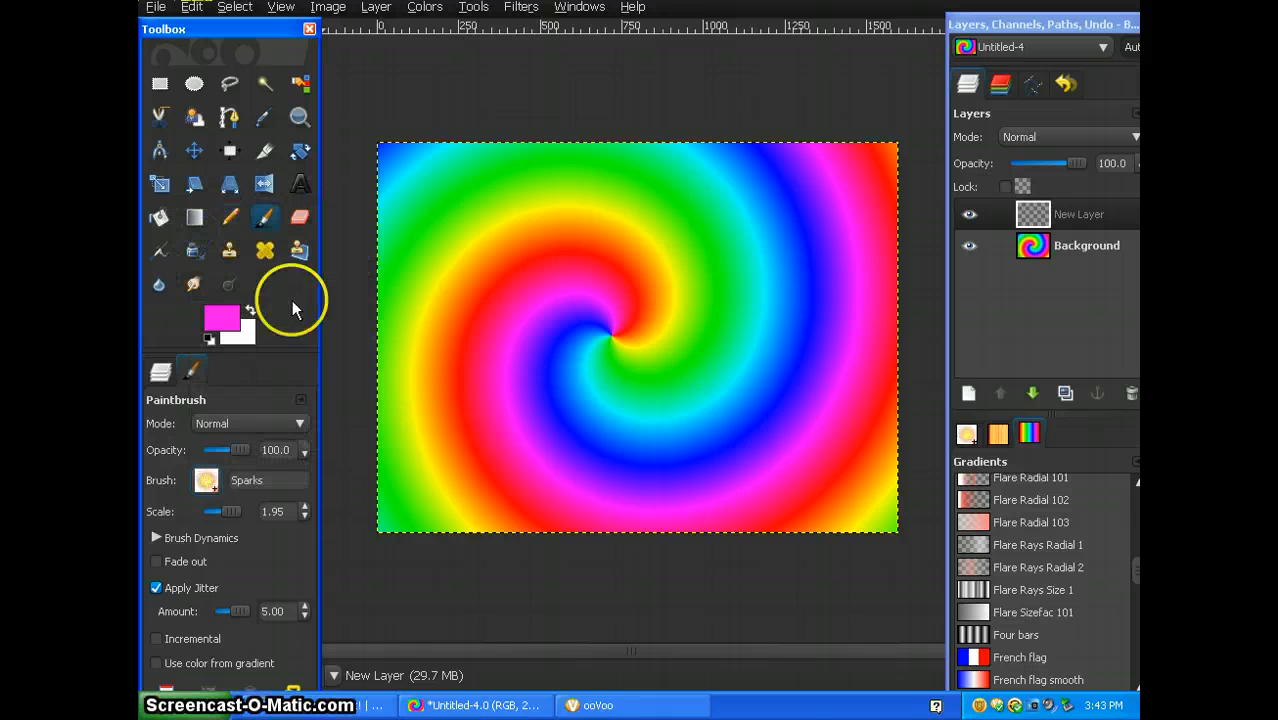
{"action": "left_click_drag", "start_coordinate": [265, 511], "coordinate": [218, 511]}
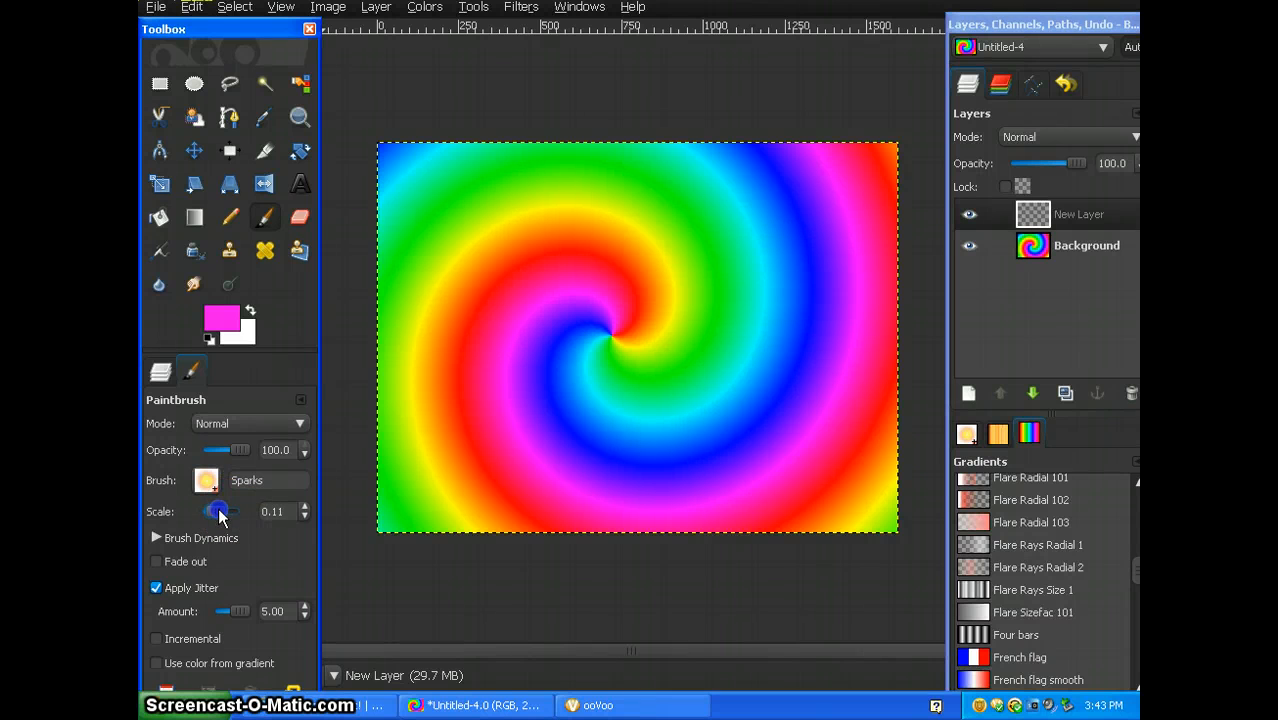
{"action": "left_click_drag", "start_coordinate": [219, 511], "coordinate": [227, 511]}
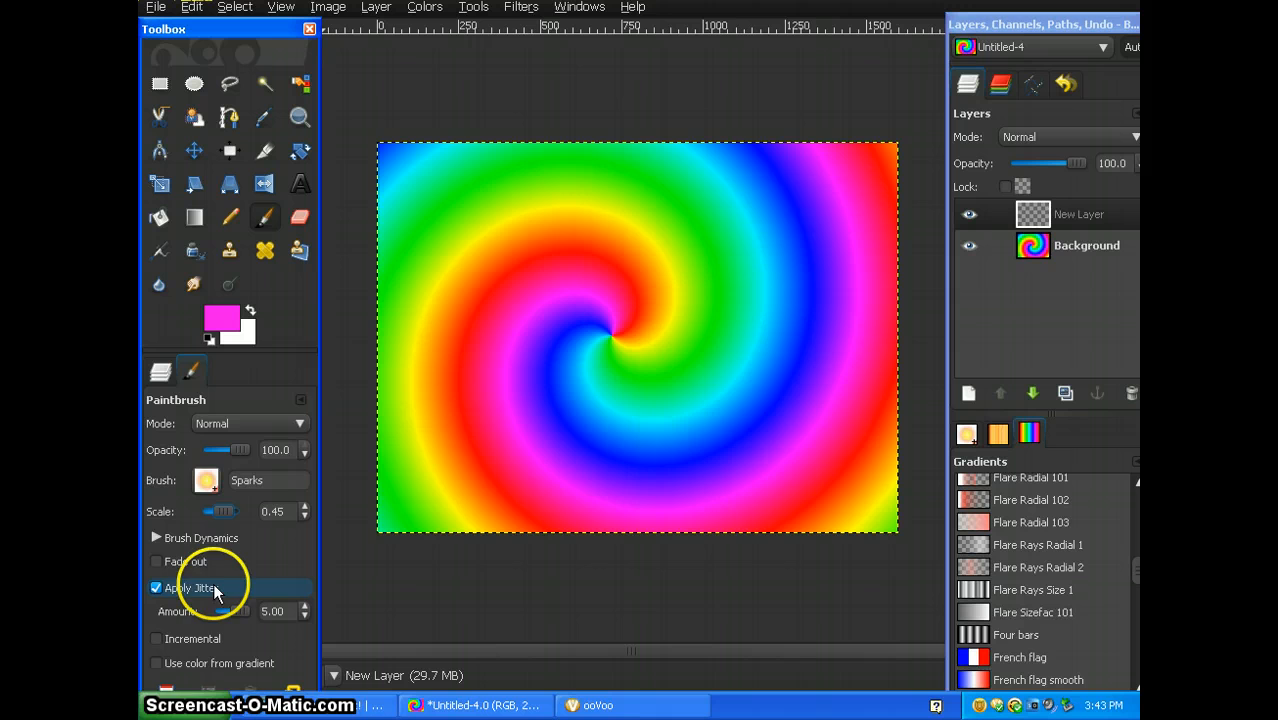
{"action": "mouse_move", "coordinate": [227, 602]}
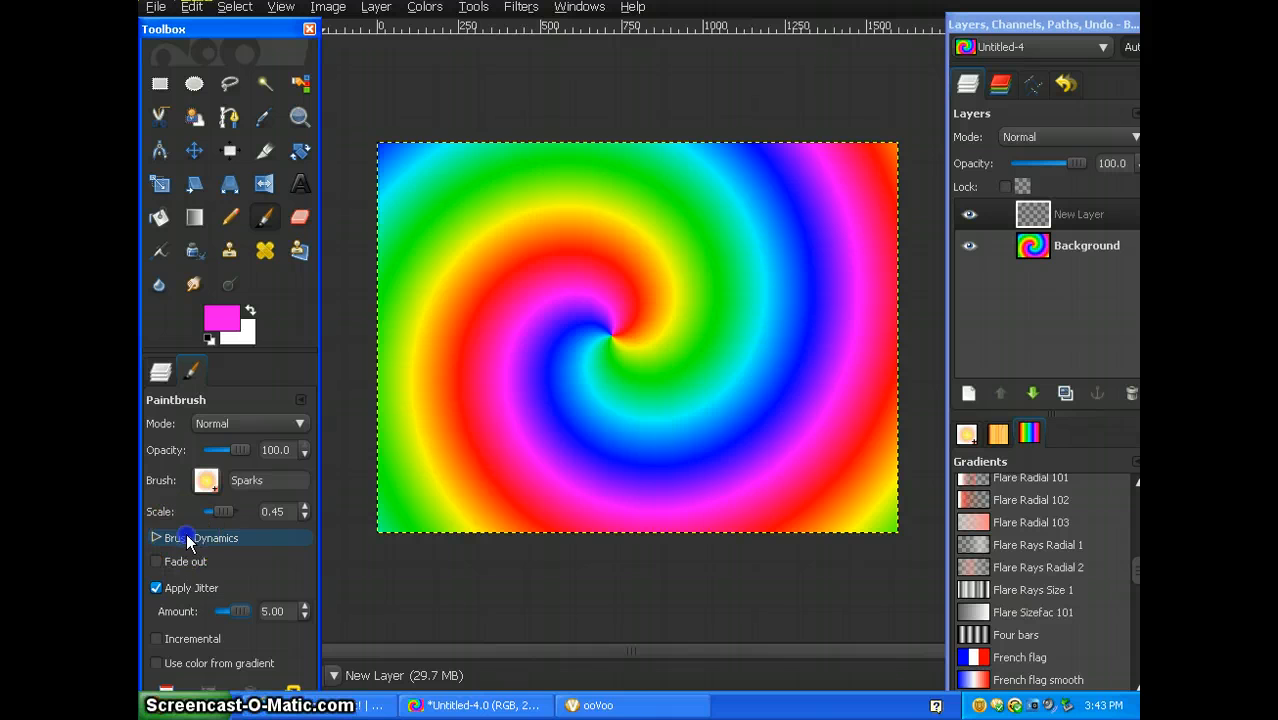
- Enable Random size and colour brush dynamics and bring the brush scale to about 1
{"action": "left_click", "coordinate": [157, 538]}
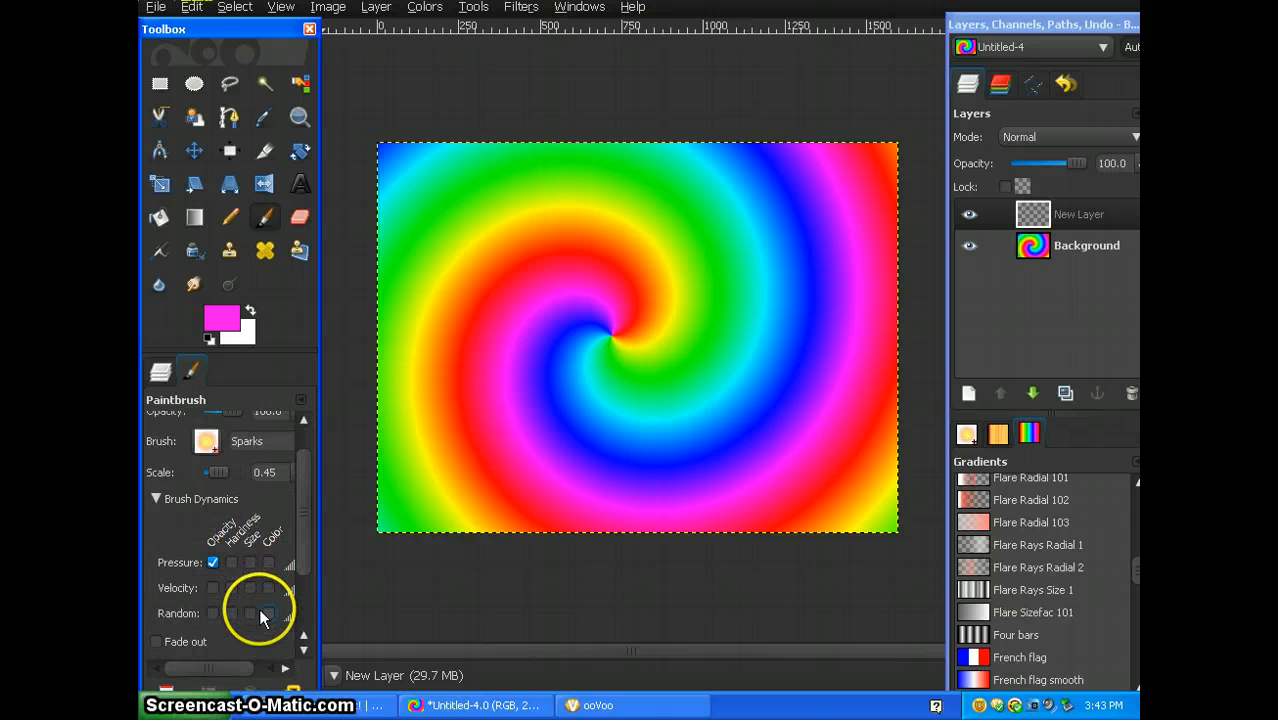
{"action": "left_click", "coordinate": [268, 613]}
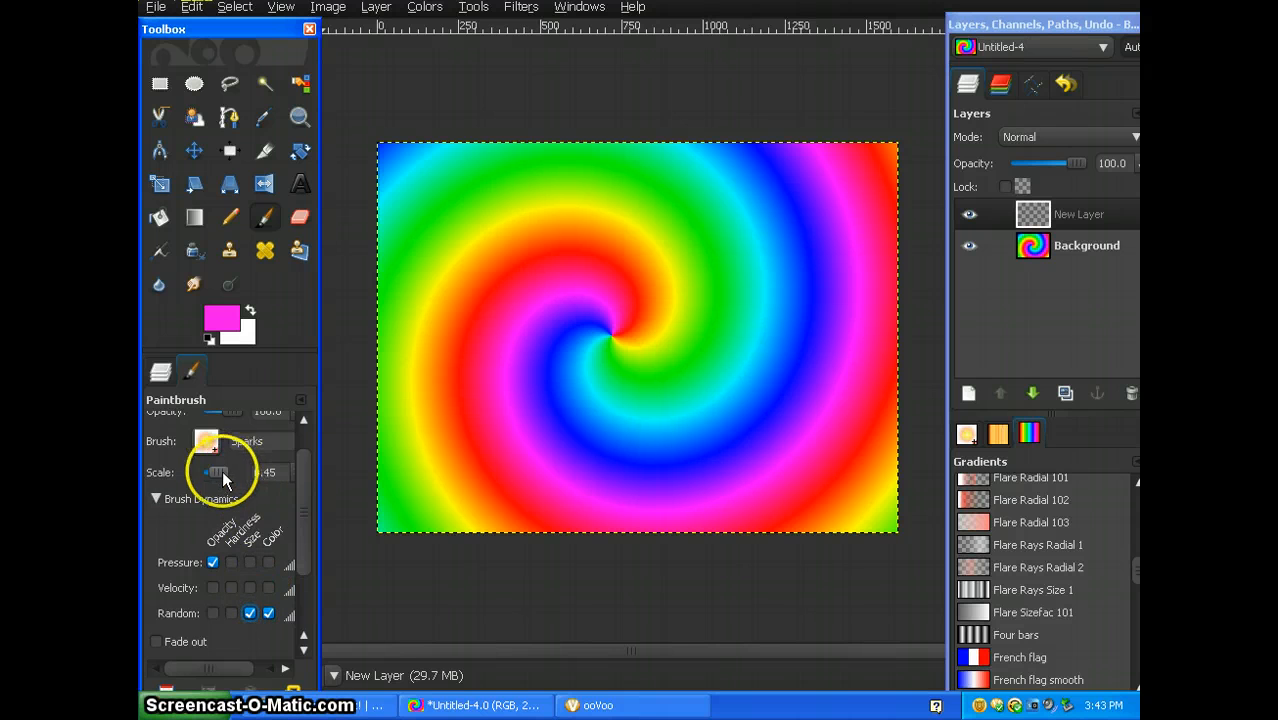
{"action": "left_click_drag", "start_coordinate": [213, 472], "coordinate": [225, 472]}
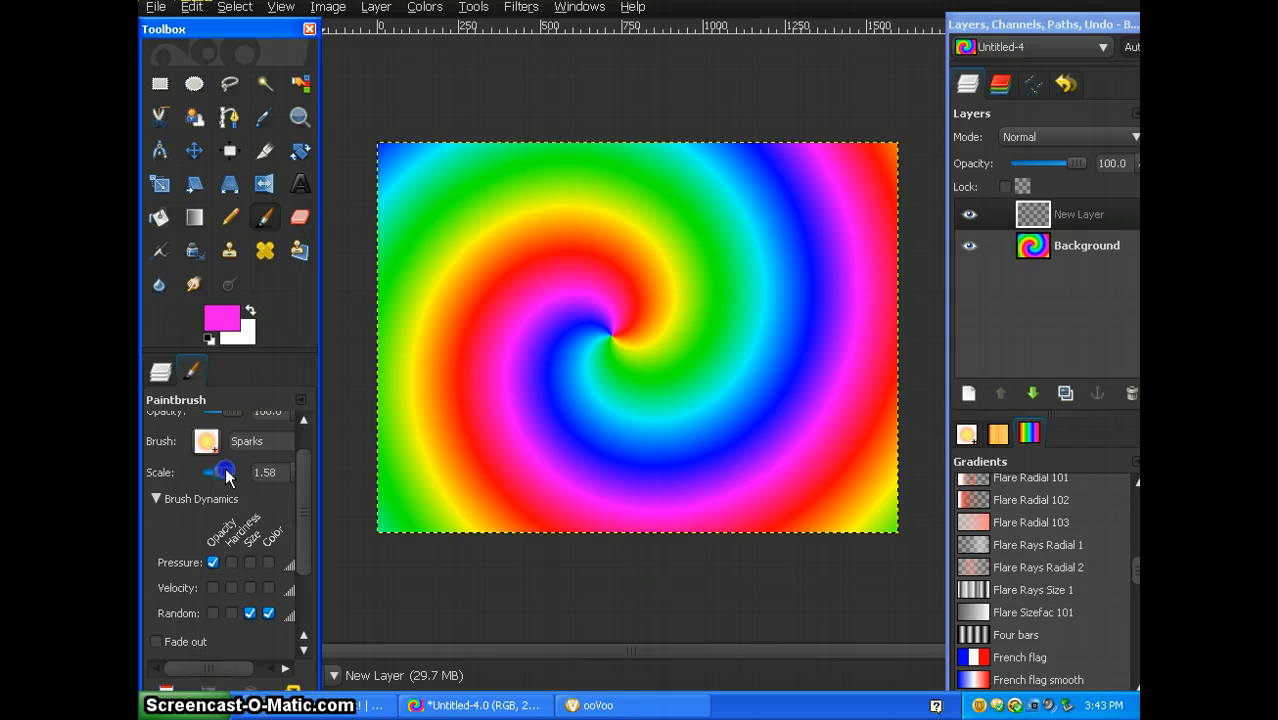
{"action": "left_click_drag", "start_coordinate": [225, 471], "coordinate": [208, 471]}
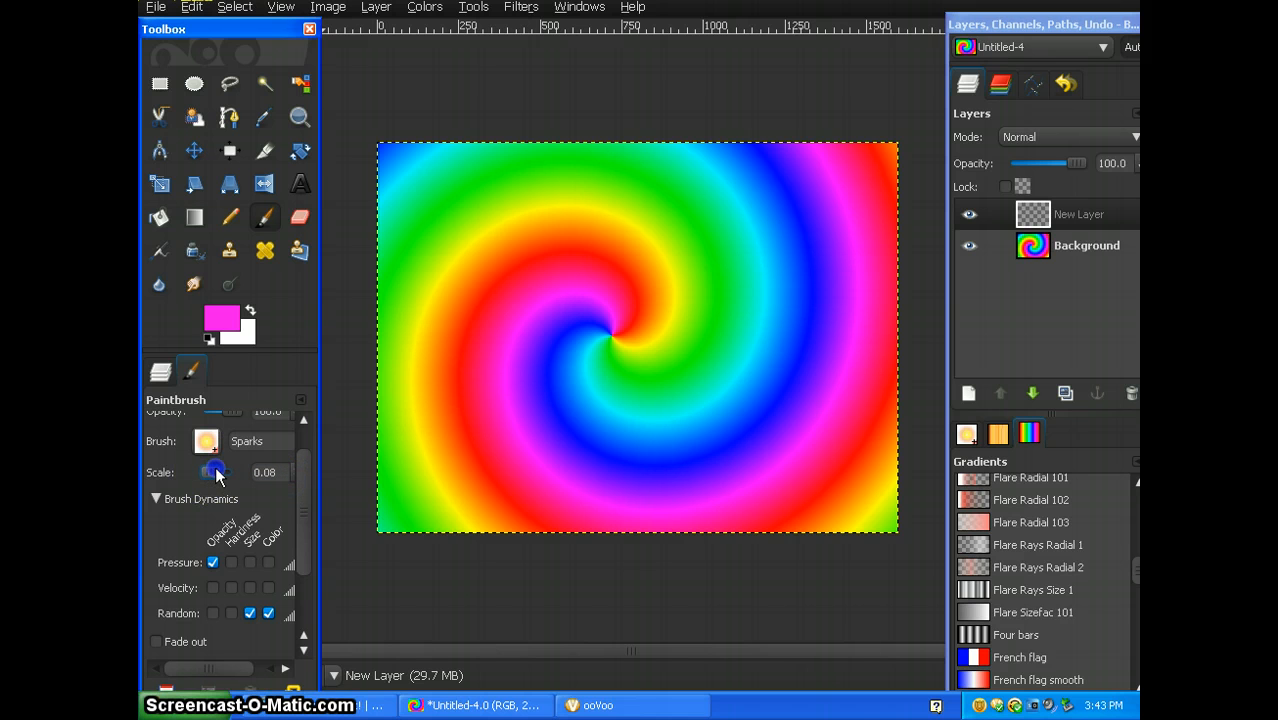
{"action": "left_click_drag", "start_coordinate": [210, 472], "coordinate": [228, 472]}
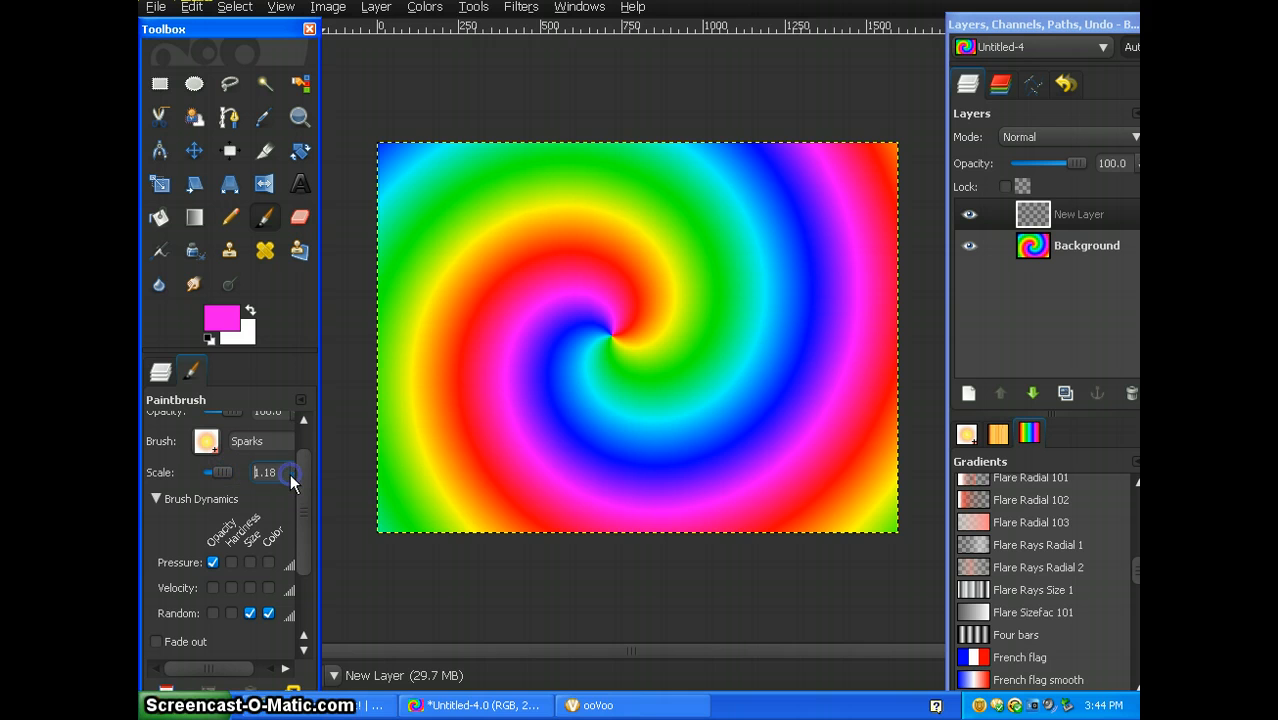
{"action": "left_click_drag", "start_coordinate": [295, 472], "coordinate": [290, 472]}
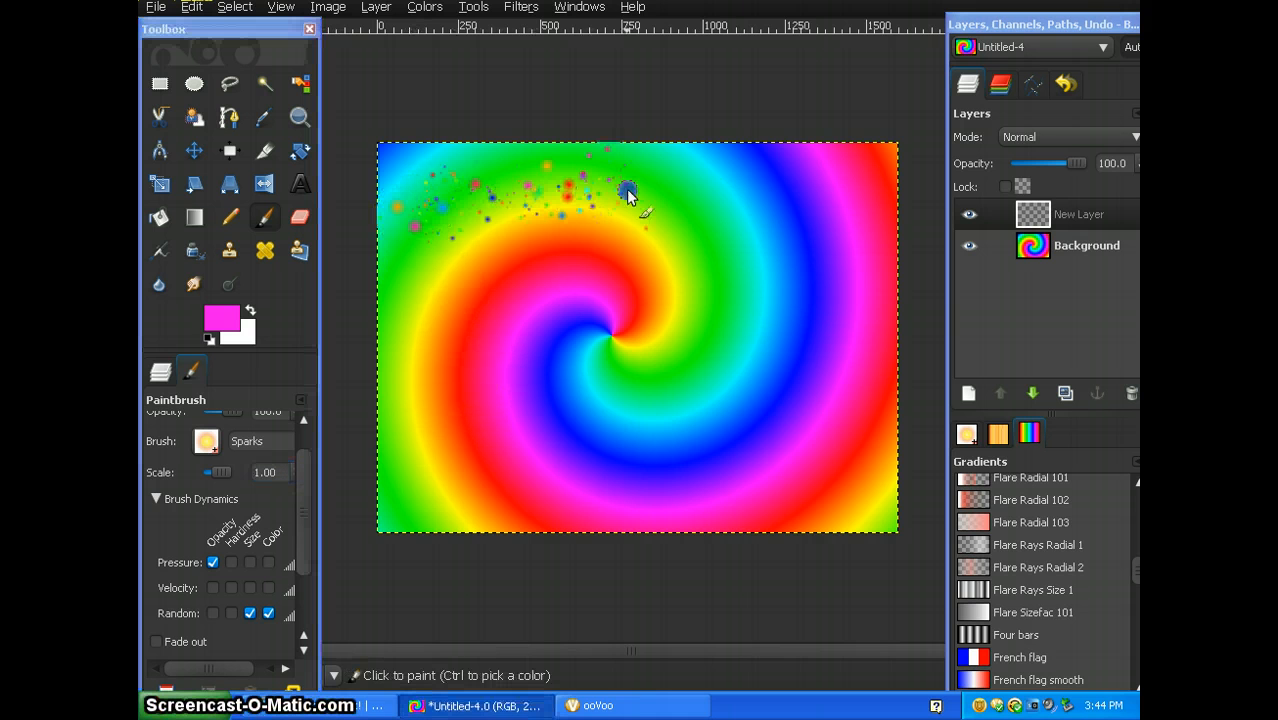
- Paint randomly coloured sparkles across the spiral, then reselect the New Layer
{"action": "left_click_drag", "start_coordinate": [630, 195], "coordinate": [630, 490]}
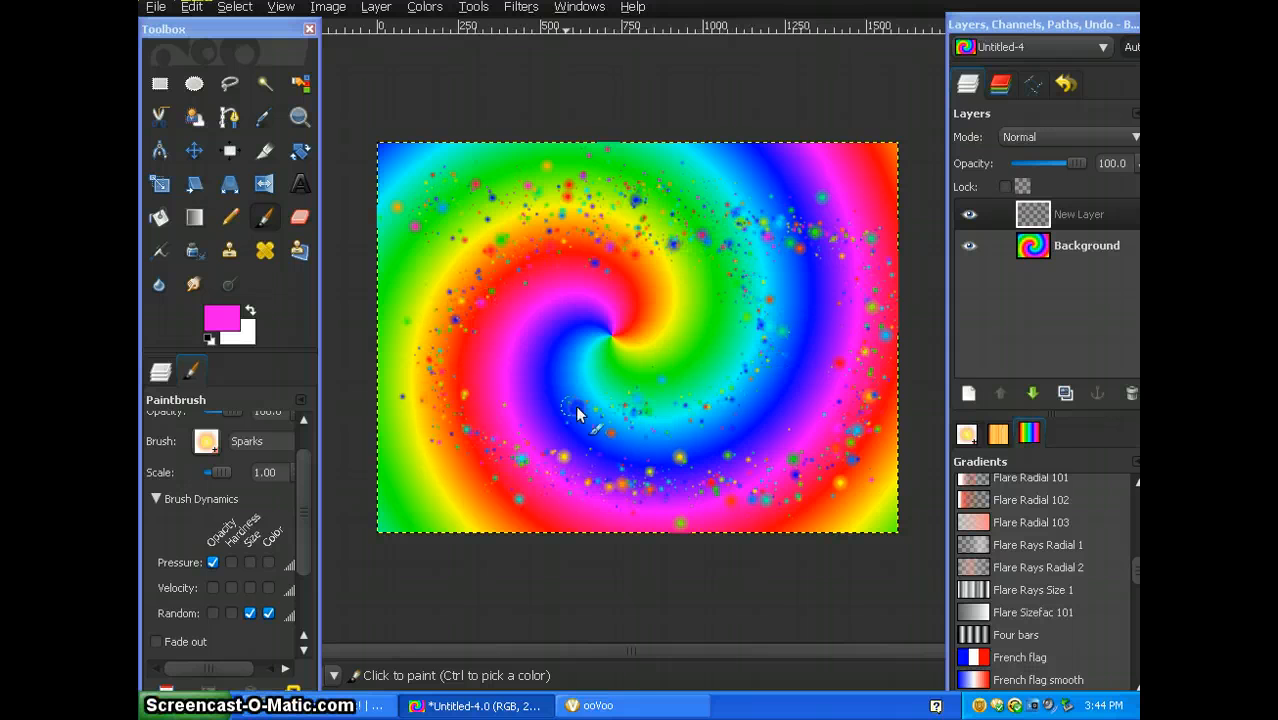
{"action": "left_click_drag", "start_coordinate": [580, 415], "coordinate": [405, 505]}
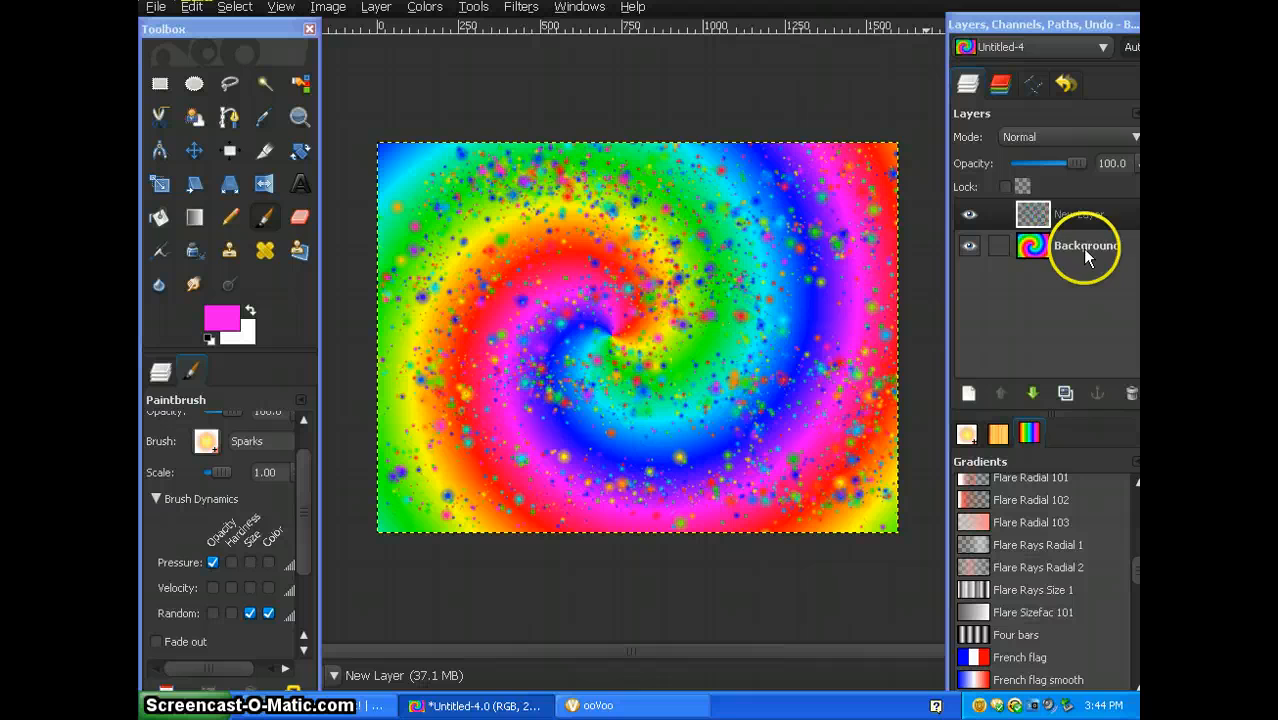
{"action": "left_click", "coordinate": [1078, 214]}
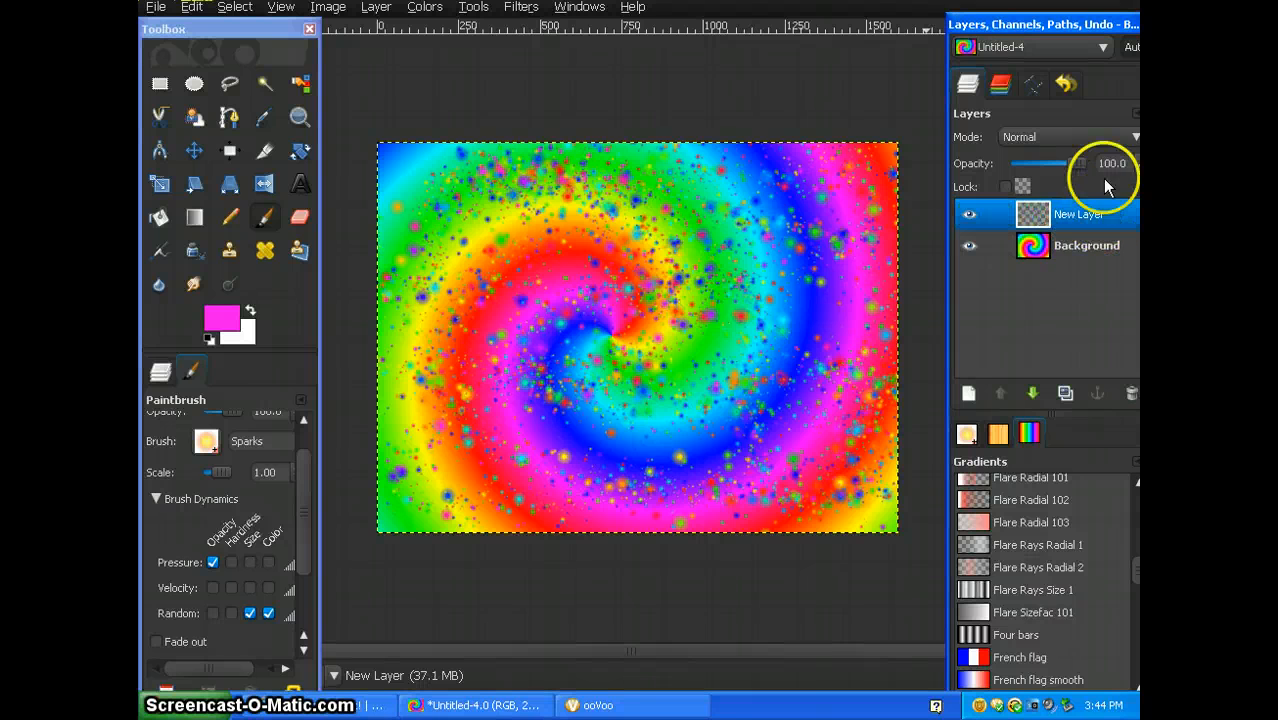